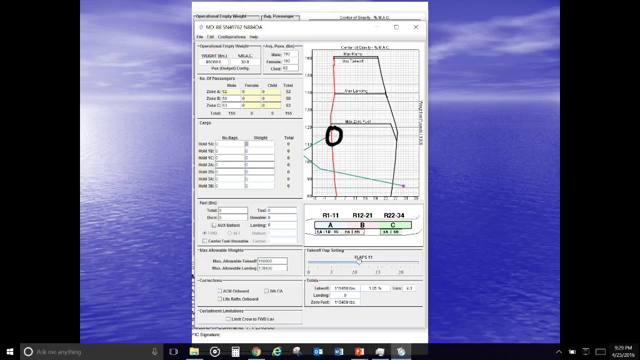
Step: Enter cargo weights of 569 in the first hold and 2625 in the fourth hold
left_click_drag(338, 55, 403, 185)
type("500")
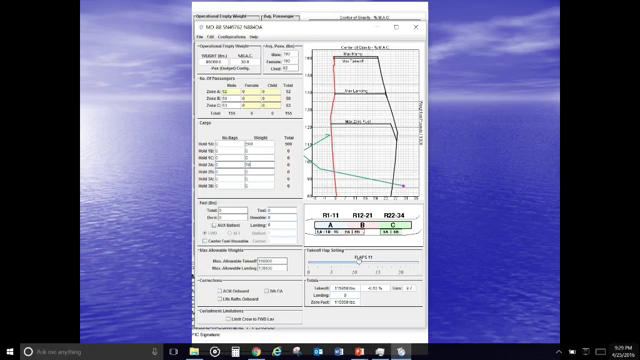
type("2625")
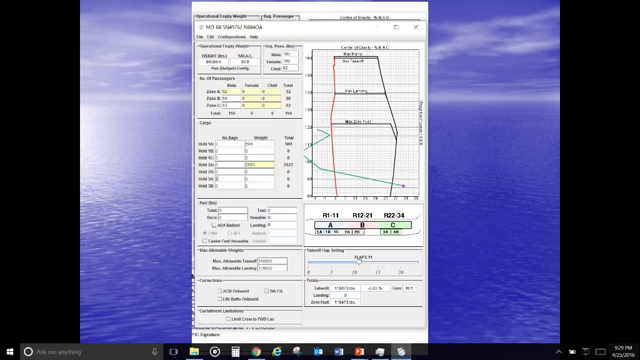